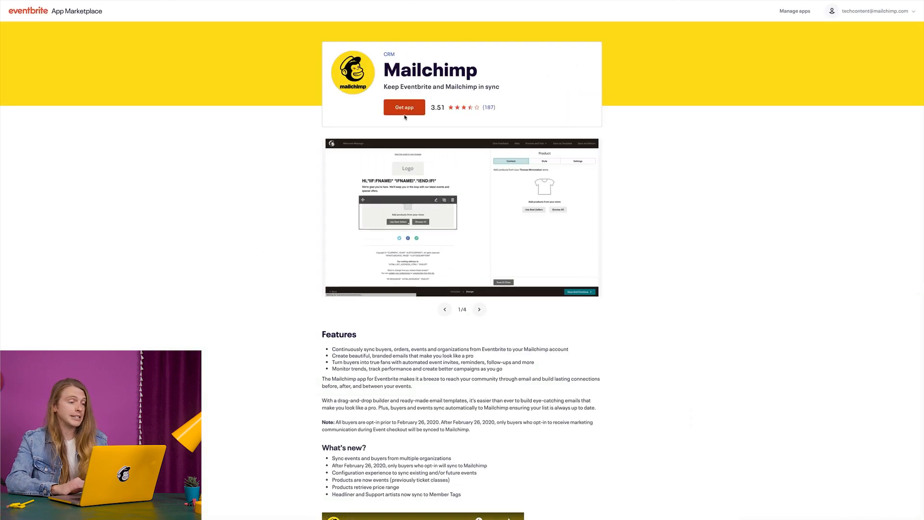
Step: Install the Mailchimp app from the marketplace and allow it access to the Eventbrite account
{"action": "left_click", "coordinate": [404, 108]}
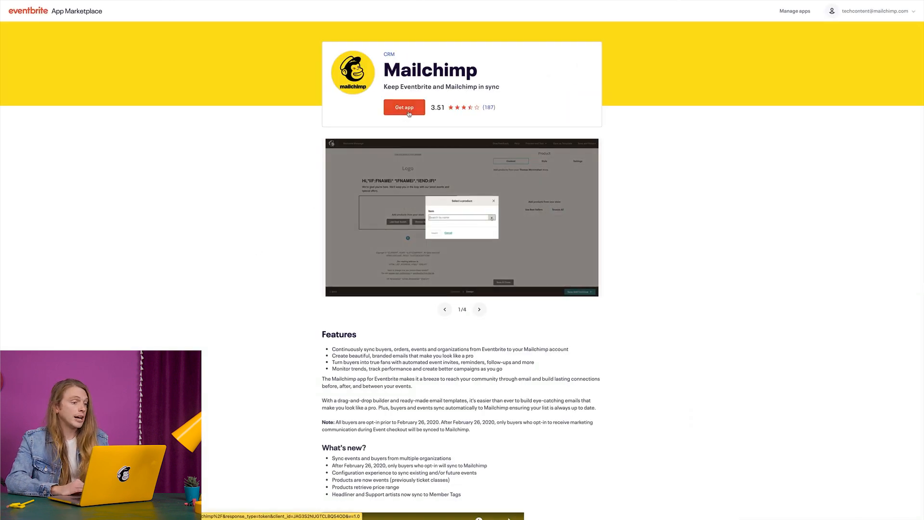
{"action": "left_click", "coordinate": [404, 107]}
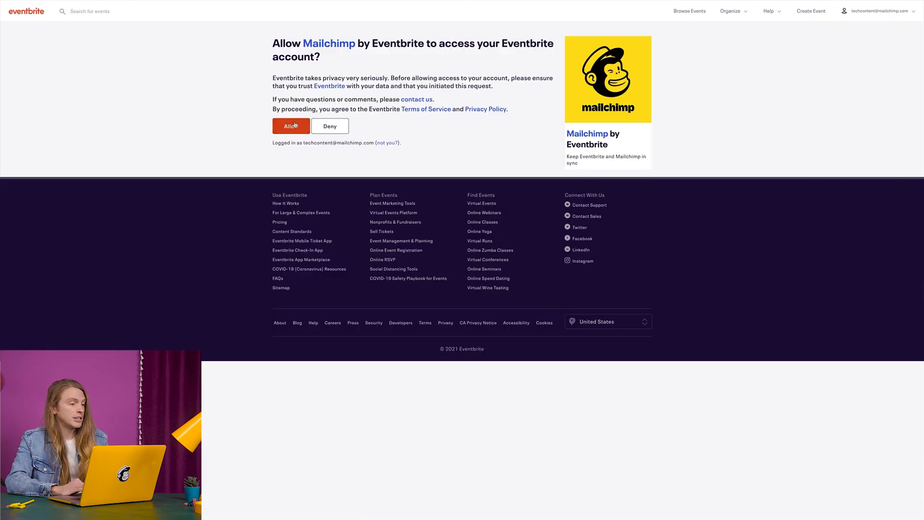
{"action": "left_click", "coordinate": [291, 126]}
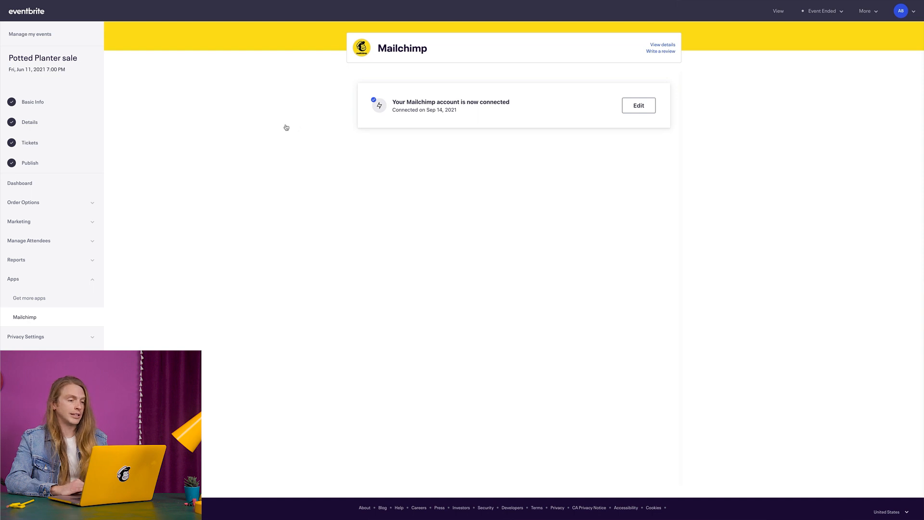
Step: Edit the Mailchimp connection and uncheck 'Sync all events with Mailchimp' to list individual events
{"action": "left_click", "coordinate": [638, 105]}
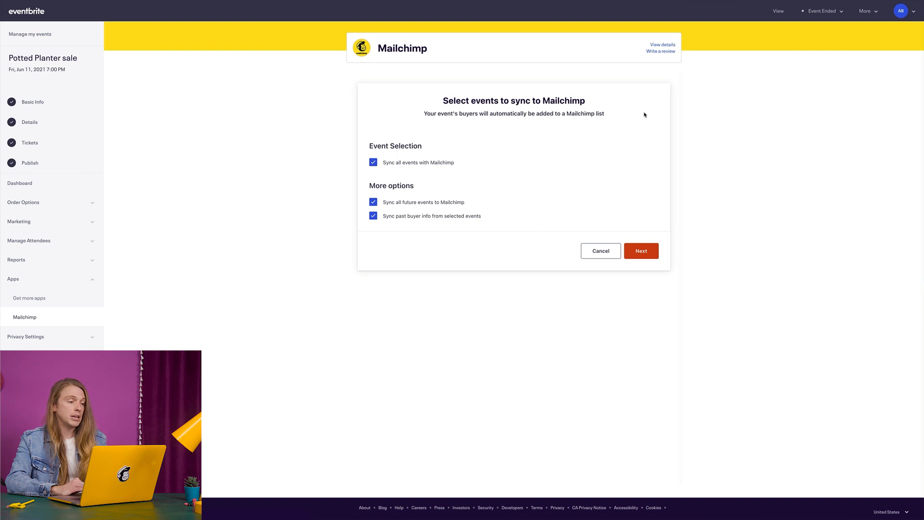
{"action": "mouse_move", "coordinate": [575, 110]}
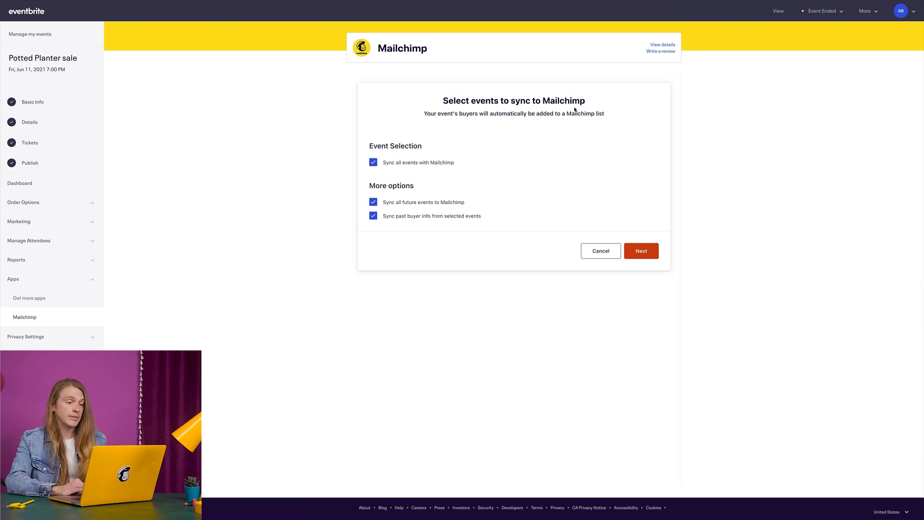
{"action": "mouse_move", "coordinate": [373, 170]}
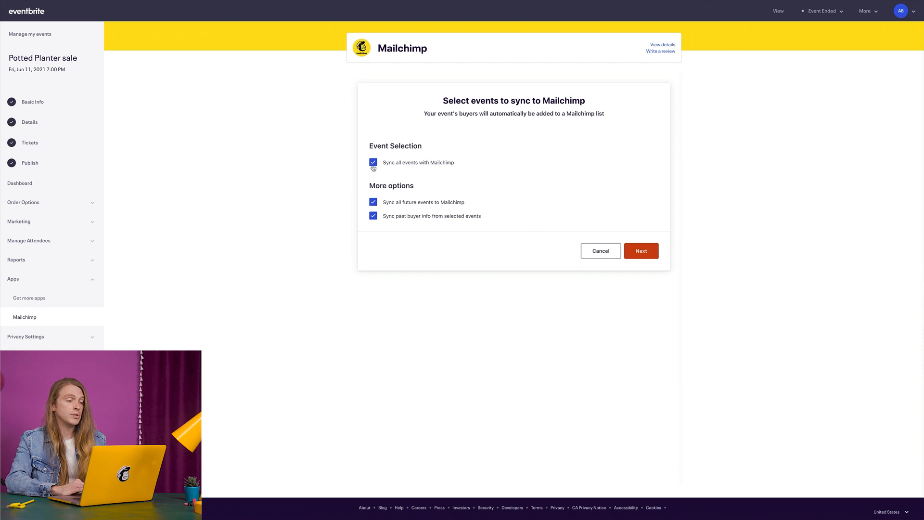
{"action": "left_click", "coordinate": [373, 162]}
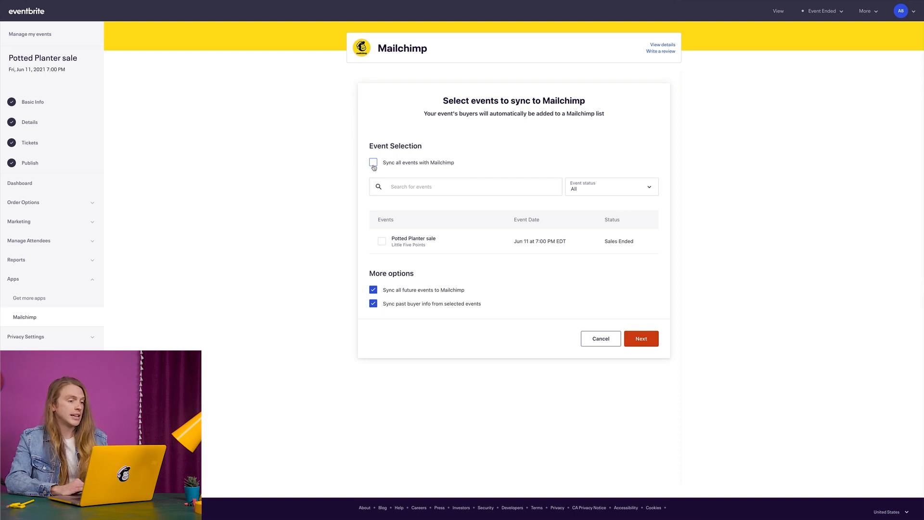
{"action": "left_click", "coordinate": [373, 162]}
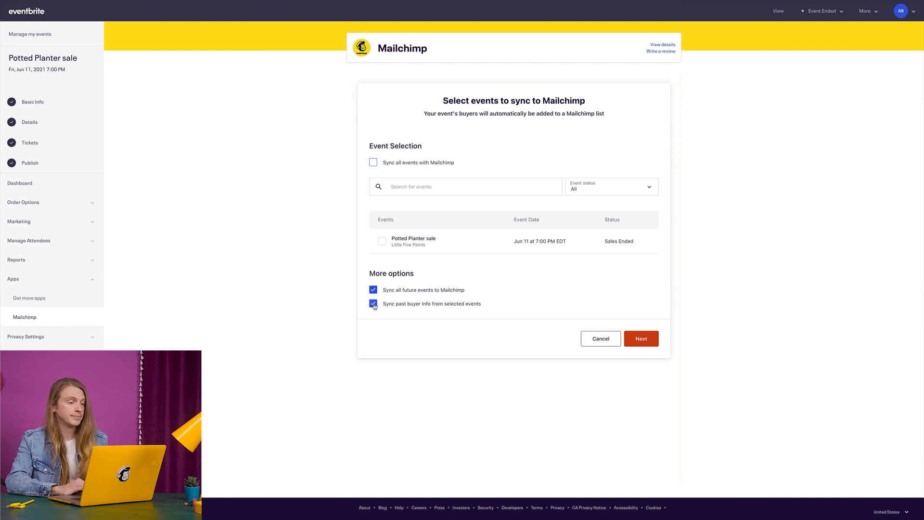
{"action": "left_click", "coordinate": [641, 338]}
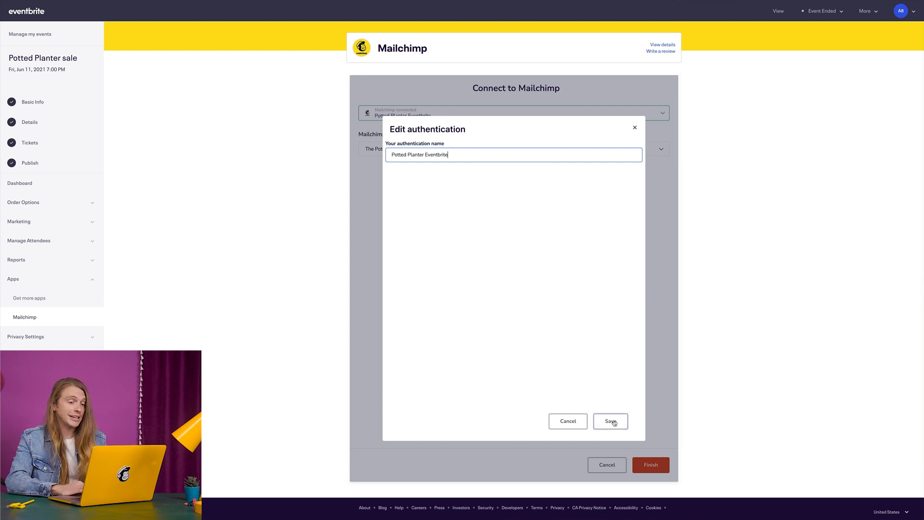
Step: Save the authentication name 'Potted Planter Eventbrite'
{"action": "left_click", "coordinate": [610, 420]}
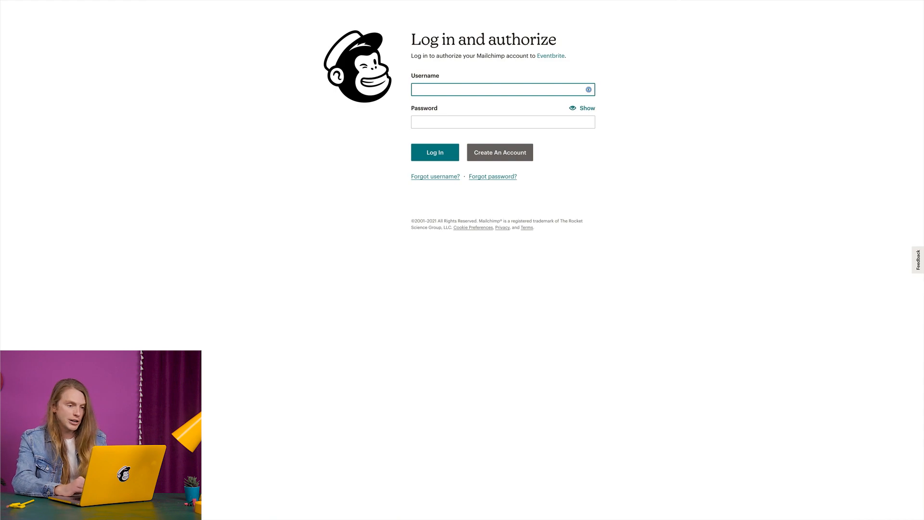
Step: Log in to Mailchimp as PottedPlant and authorize Eventbrite to access the account
{"action": "type", "text": "PottedPlanter"}
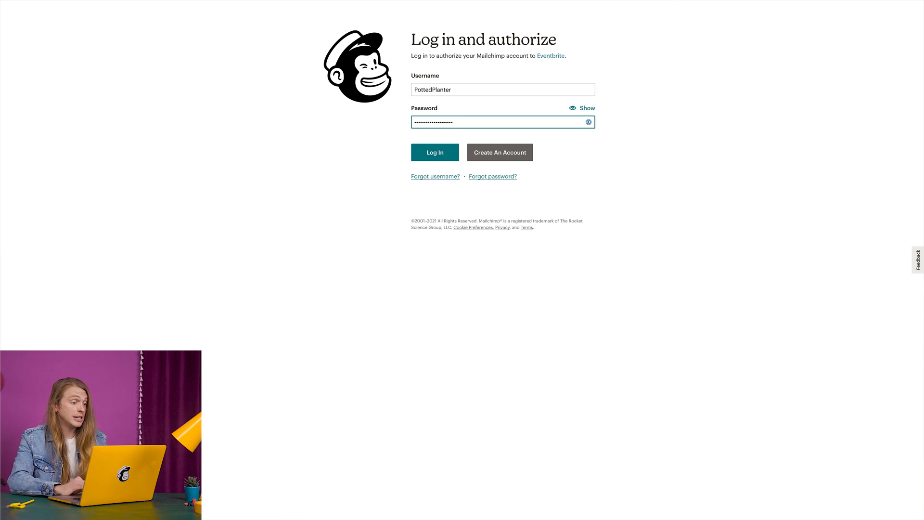
{"action": "left_click", "coordinate": [435, 152]}
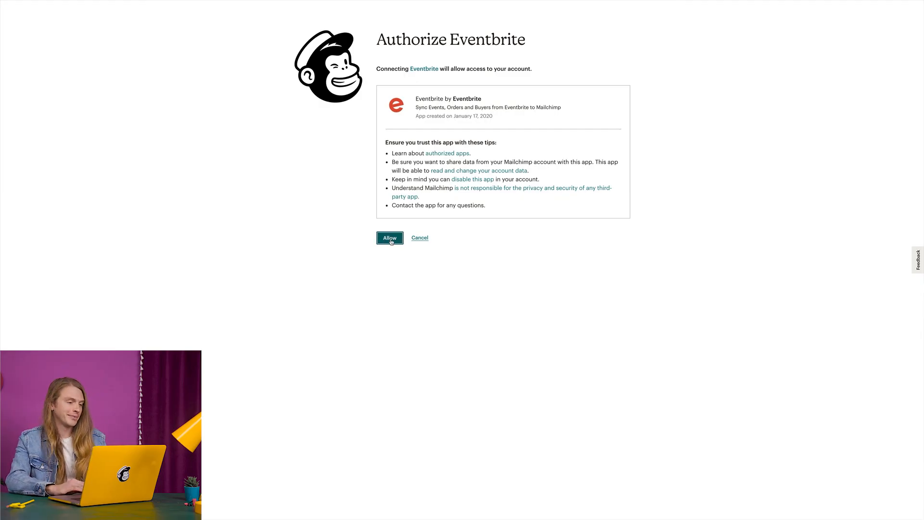
{"action": "left_click", "coordinate": [389, 237]}
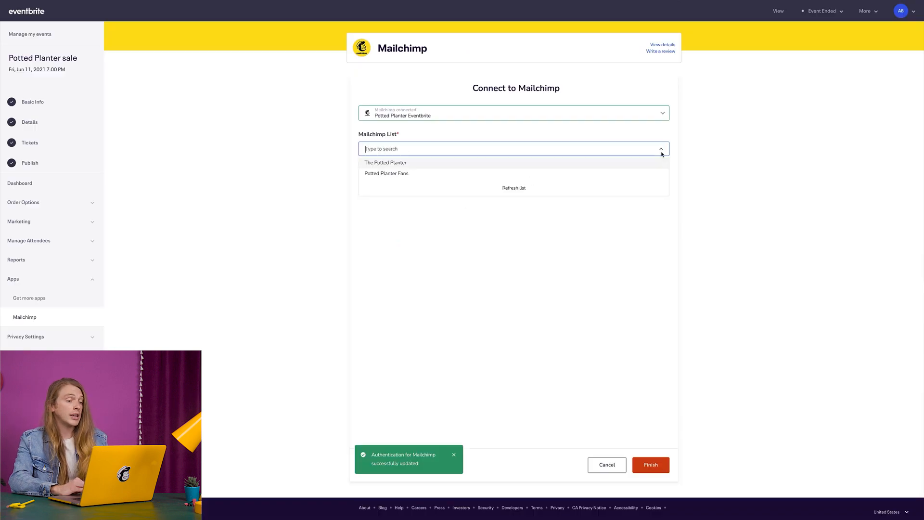
Step: Select 'The Potted Planter' as the Mailchimp list and finish the connection
{"action": "left_click", "coordinate": [385, 163]}
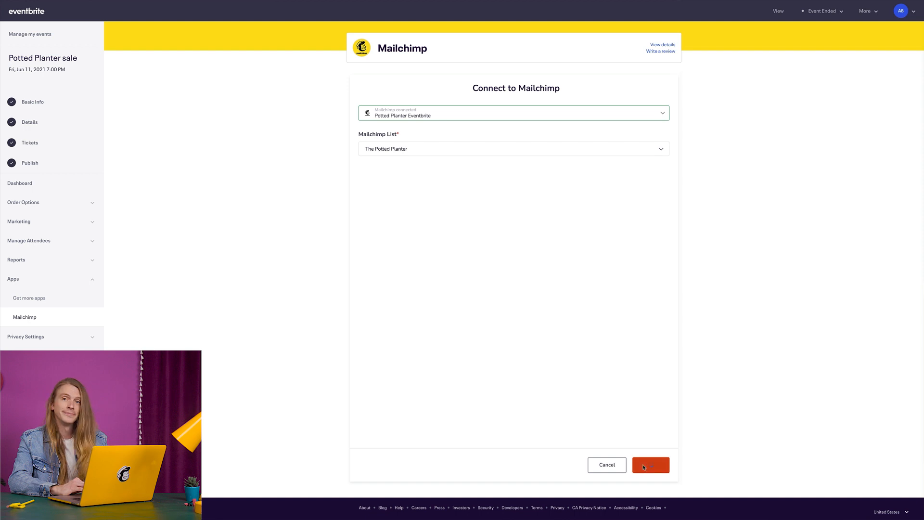
{"action": "left_click", "coordinate": [651, 464]}
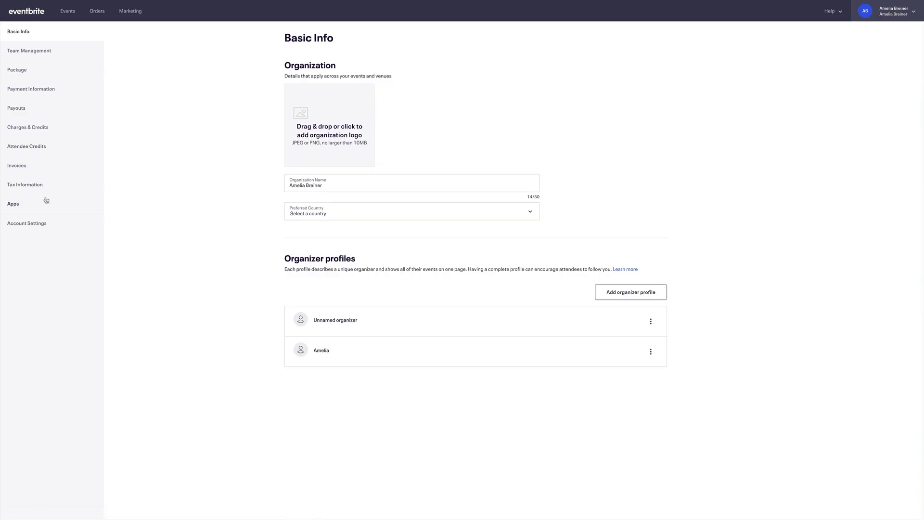
Step: Remove Mailchimp from the organization's Apps list, confirming Disconnect App
{"action": "left_click", "coordinate": [12, 203]}
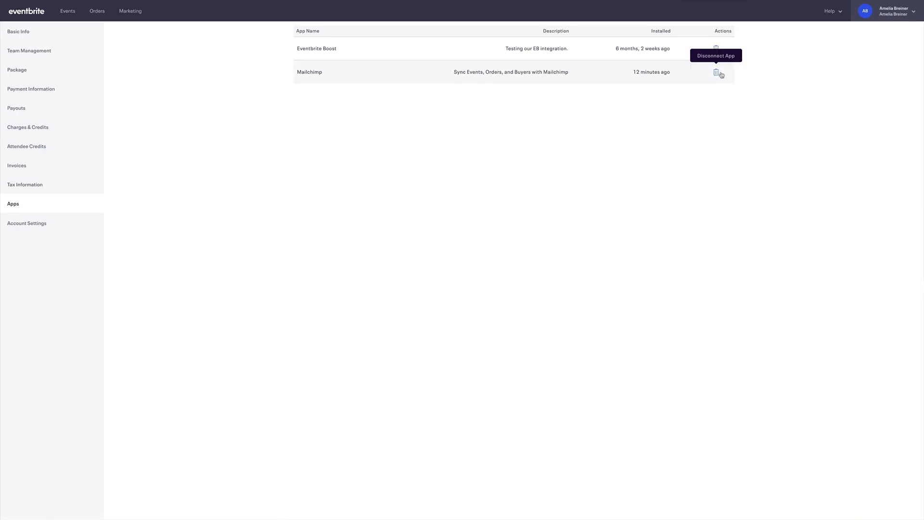
{"action": "left_click", "coordinate": [716, 73]}
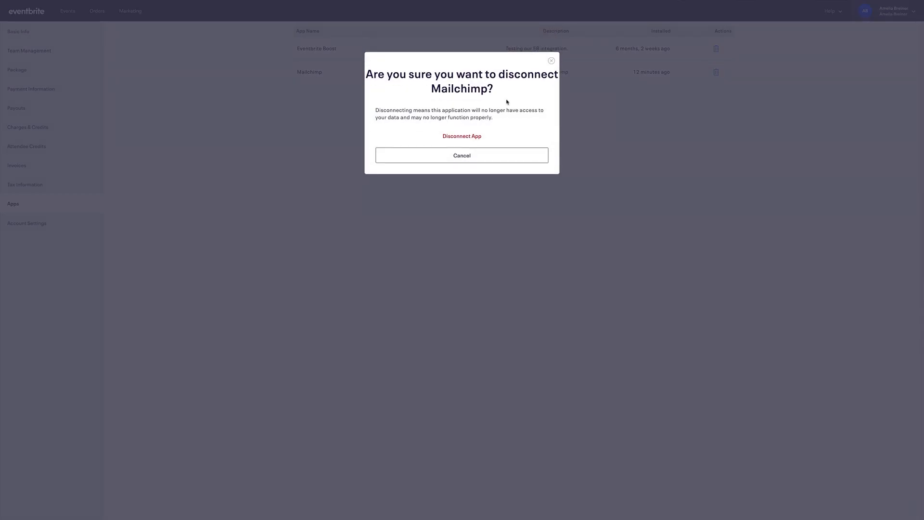
{"action": "left_click", "coordinate": [462, 136]}
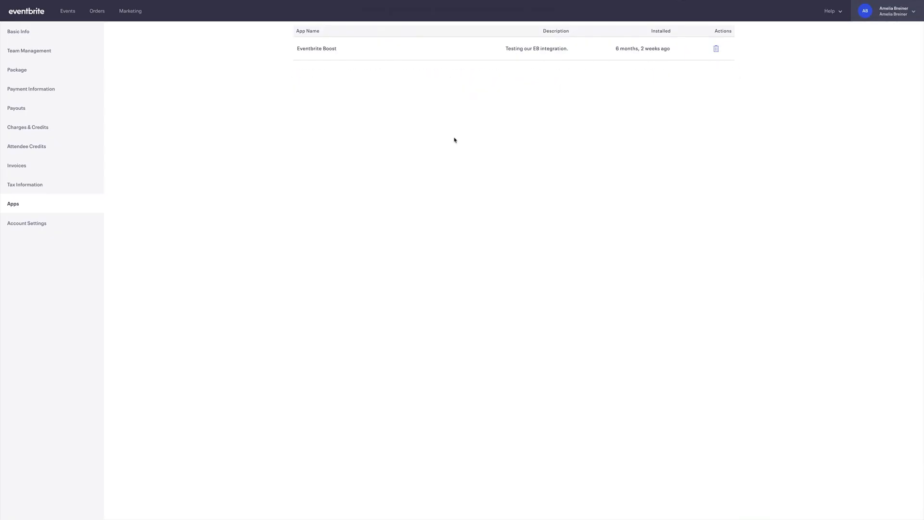